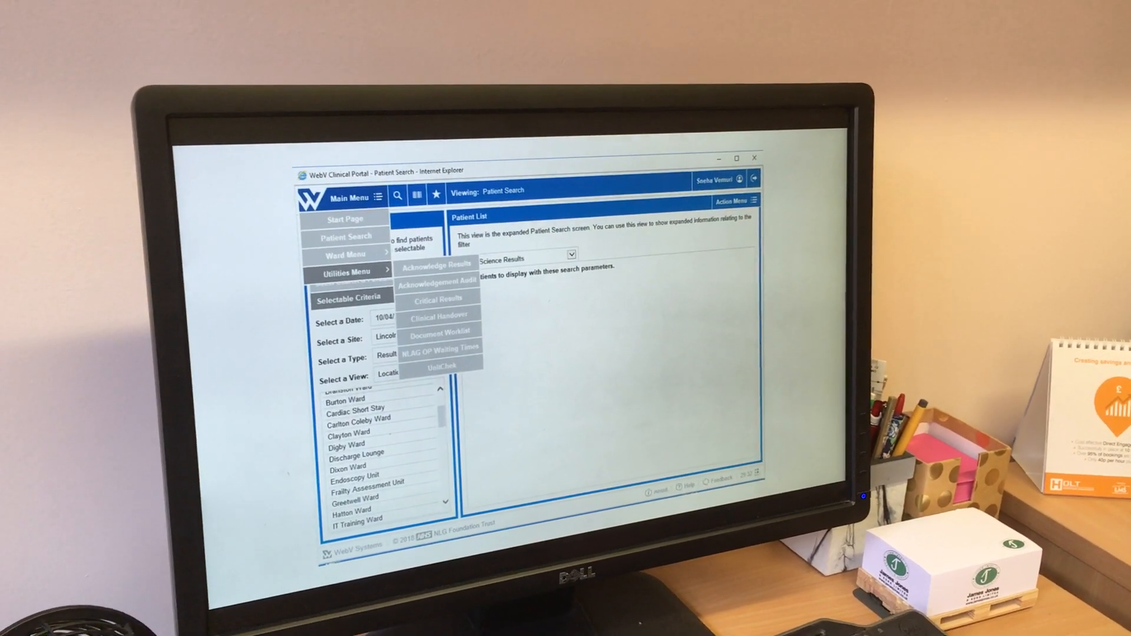
- Enter the Clinical Handover area from the Utilities Menu
left_click(438, 316)
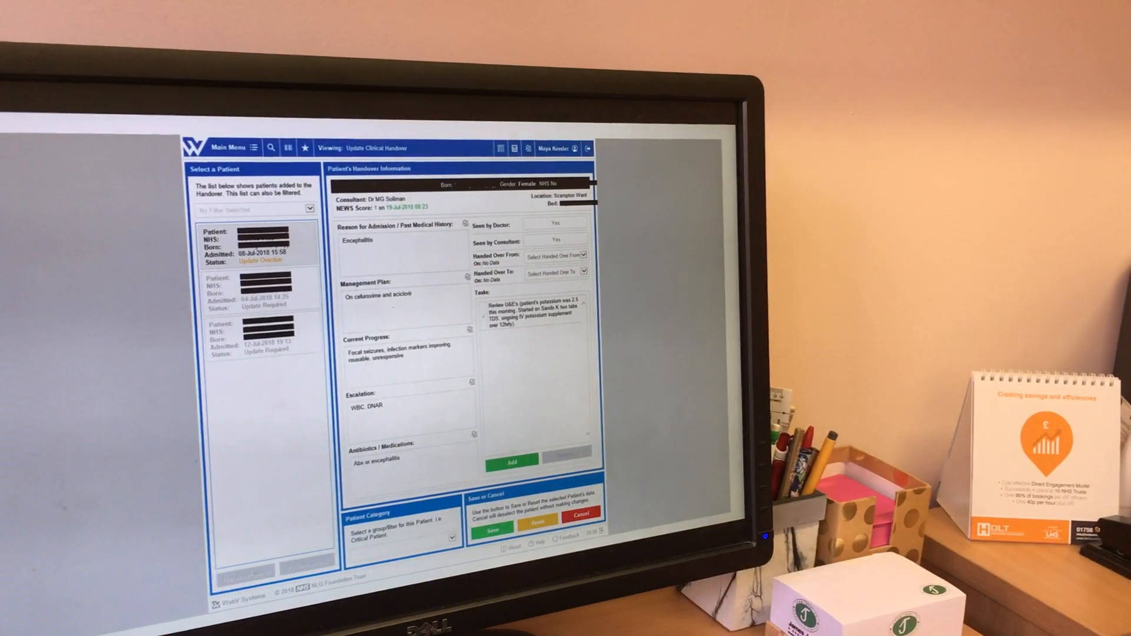
- Cancel the Add Job prompt and return to the handover list showing DEMO's three patients
left_click(511, 461)
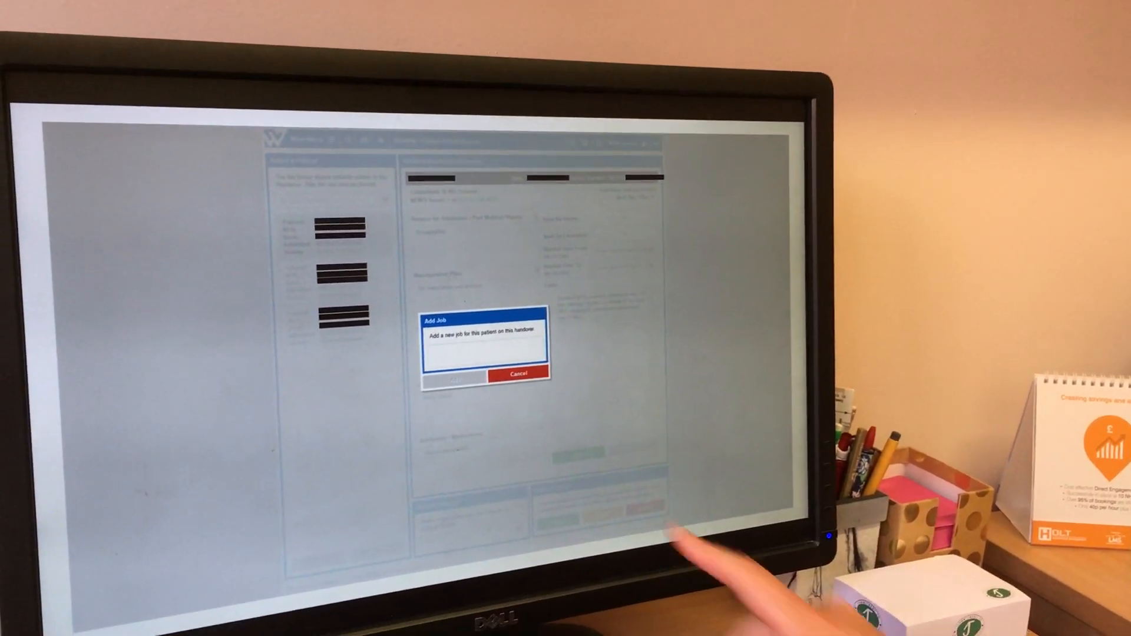
left_click(519, 374)
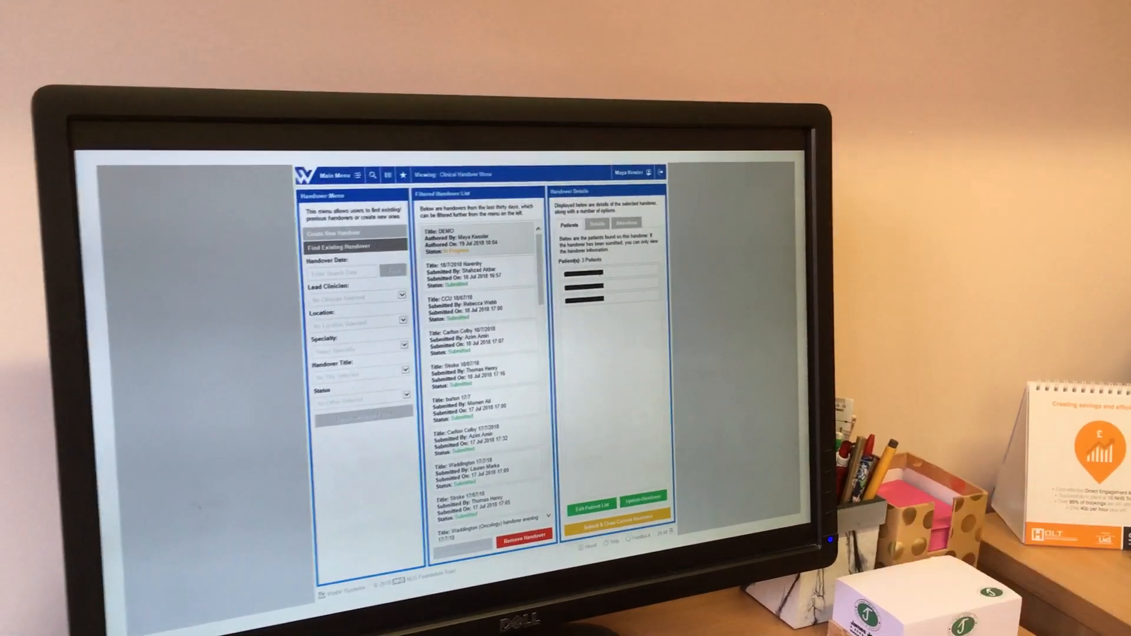